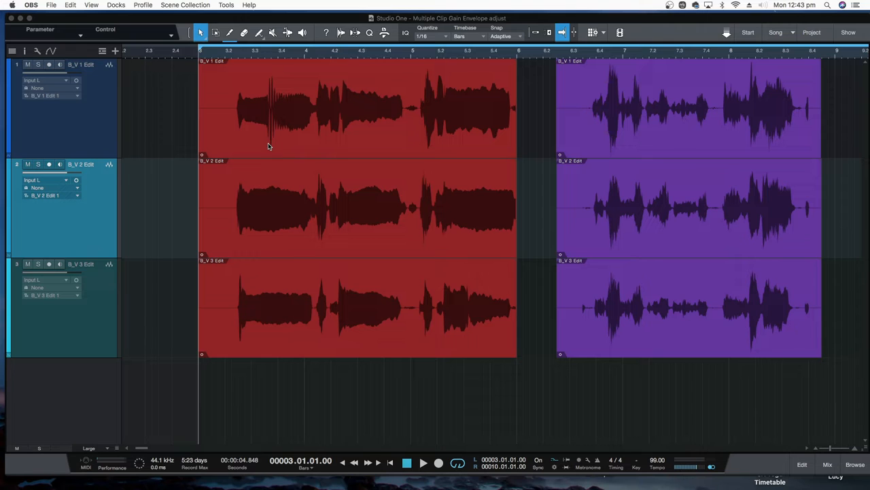
mouse_move(365, 104)
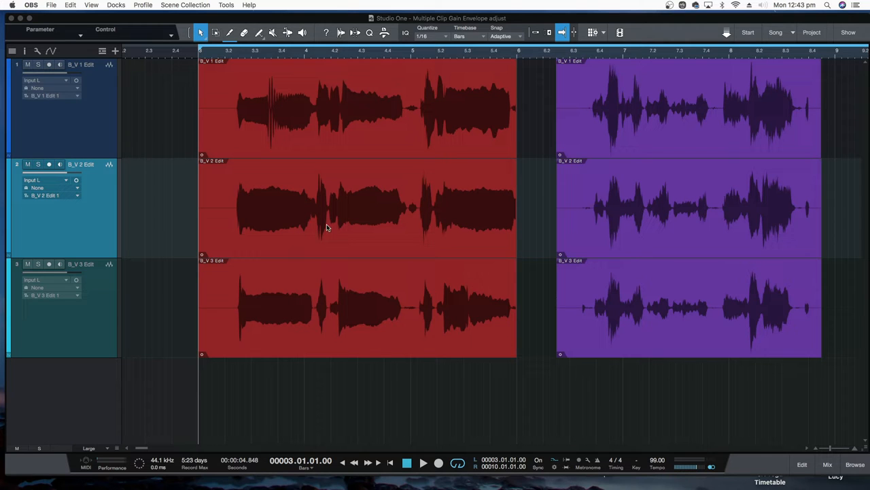
mouse_move(691, 128)
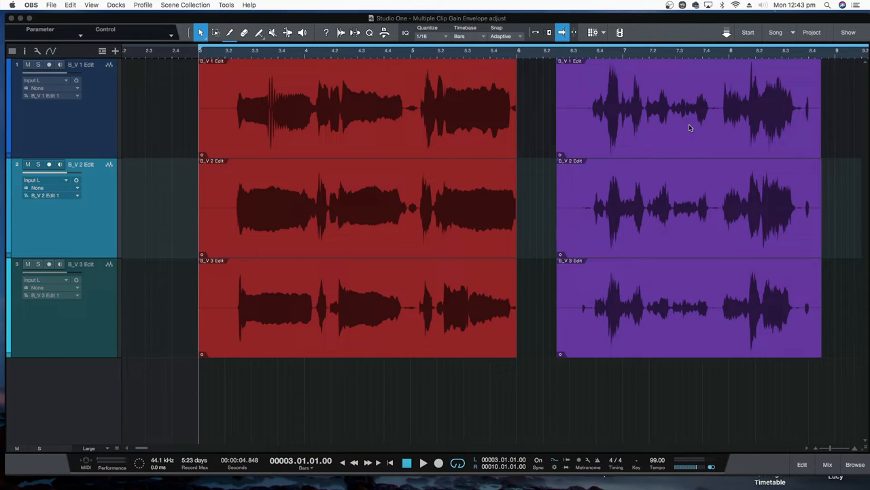
mouse_move(362, 115)
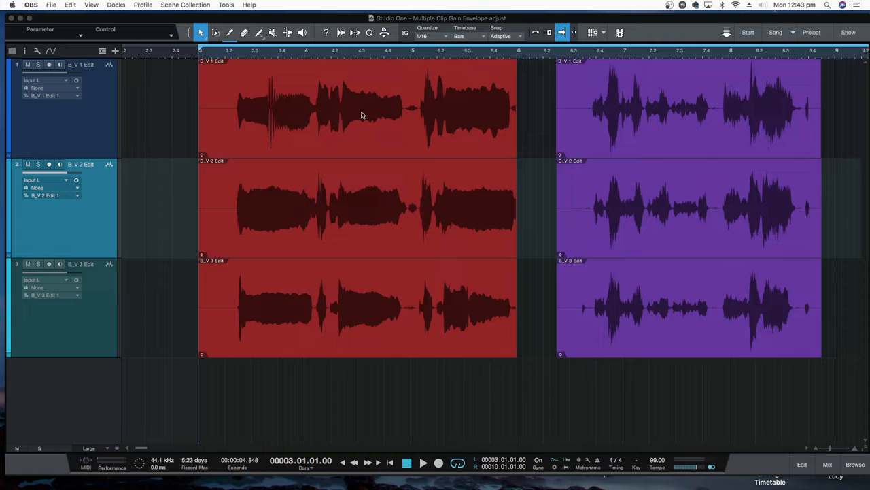
mouse_move(354, 112)
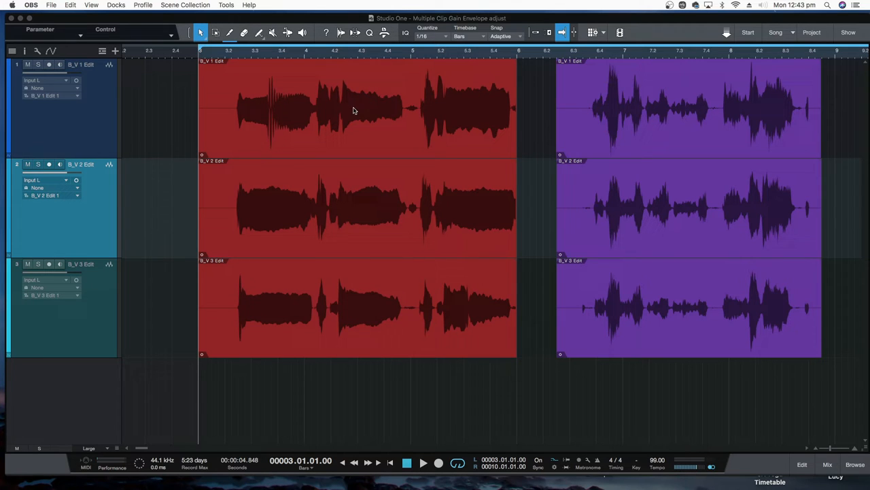
mouse_move(158, 128)
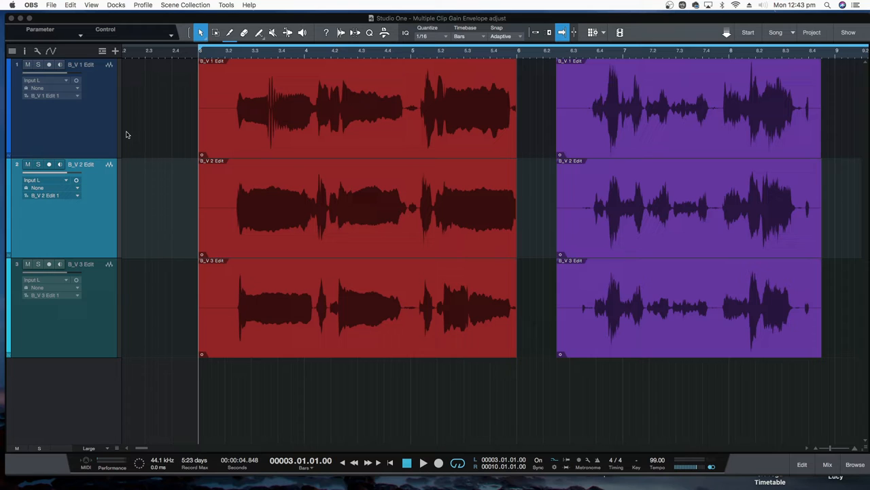
mouse_move(152, 125)
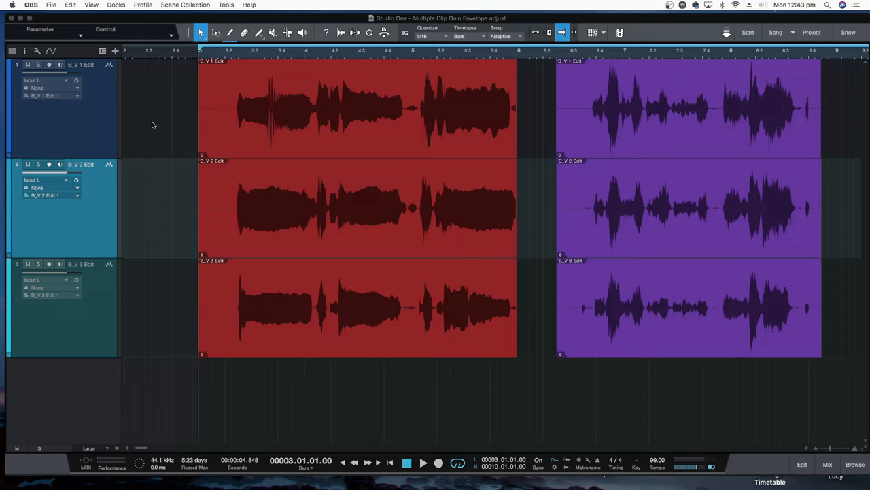
Show track 1's clip gain envelope and pull a first gain dip into its red clip
left_click(356, 109)
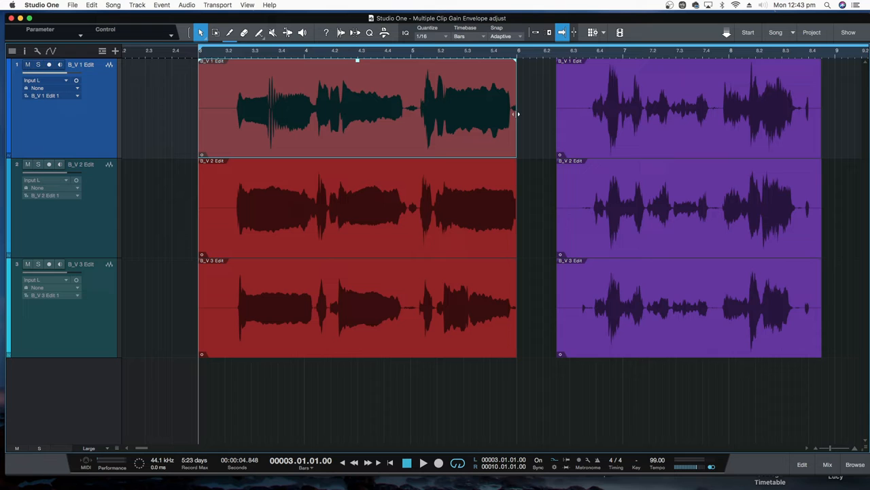
right_click(356, 109)
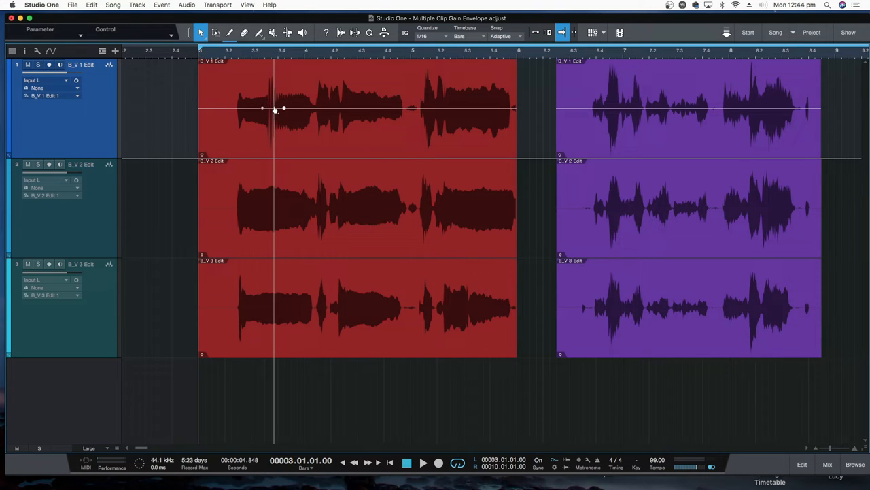
left_click_drag(273, 109, 273, 139)
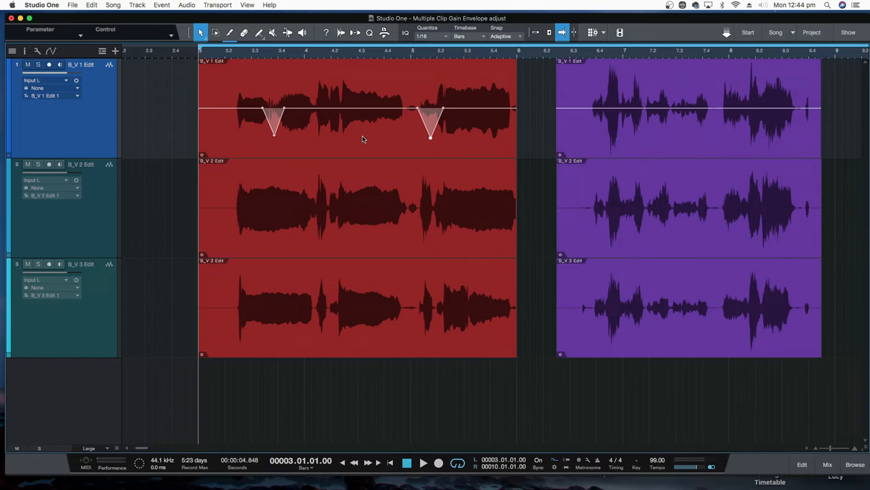
mouse_move(305, 149)
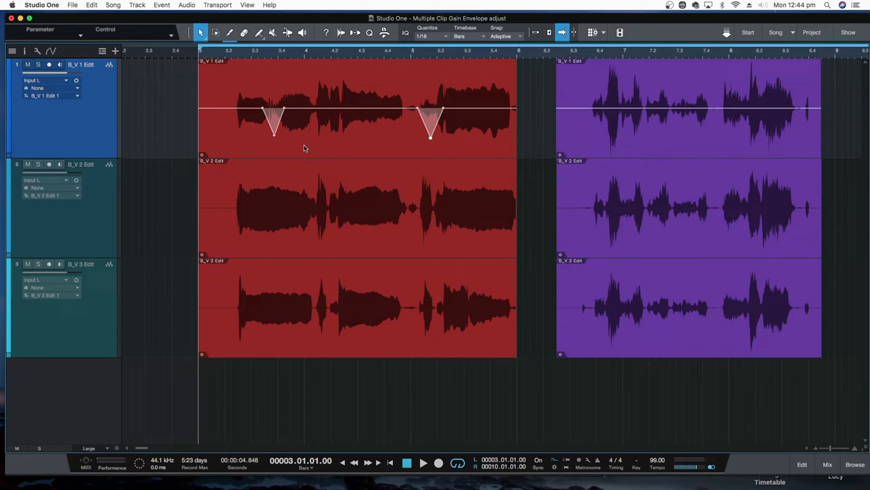
mouse_move(360, 151)
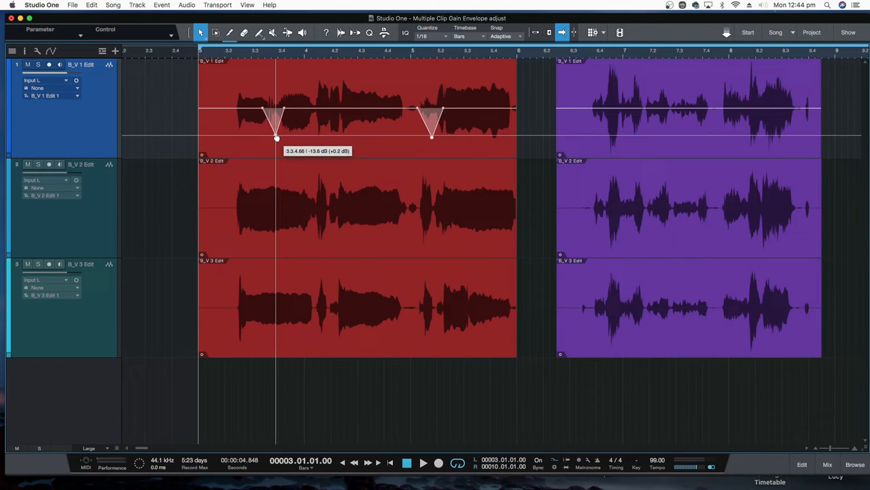
Deepen the first dip in the red clip's gain envelope slightly
left_click_drag(277, 138, 274, 147)
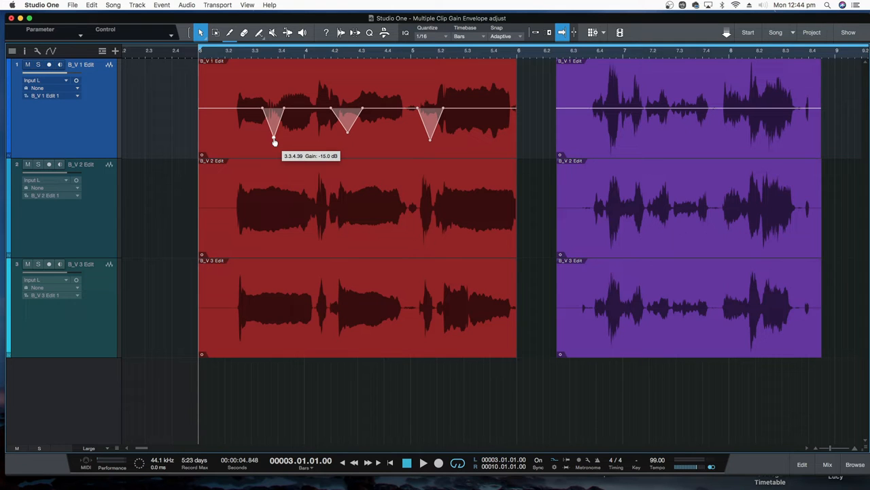
mouse_move(438, 147)
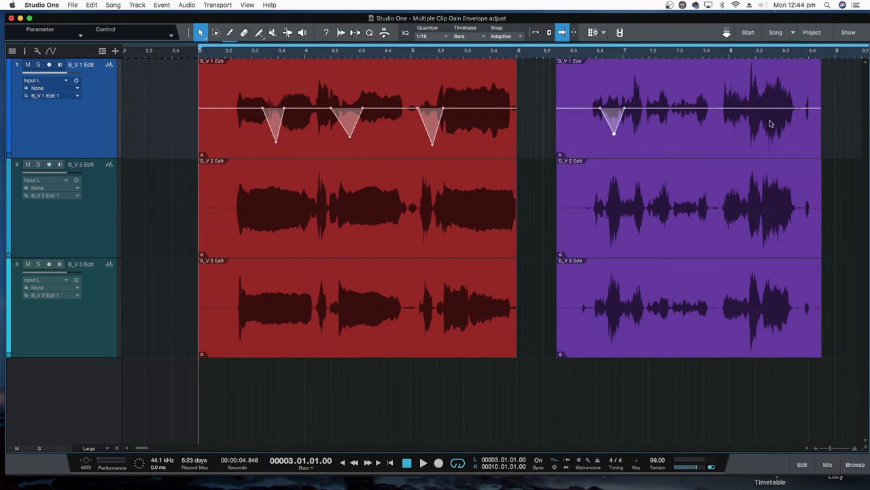
Carve a second dip into the purple clip and settle its first dip's depth
left_click(758, 110)
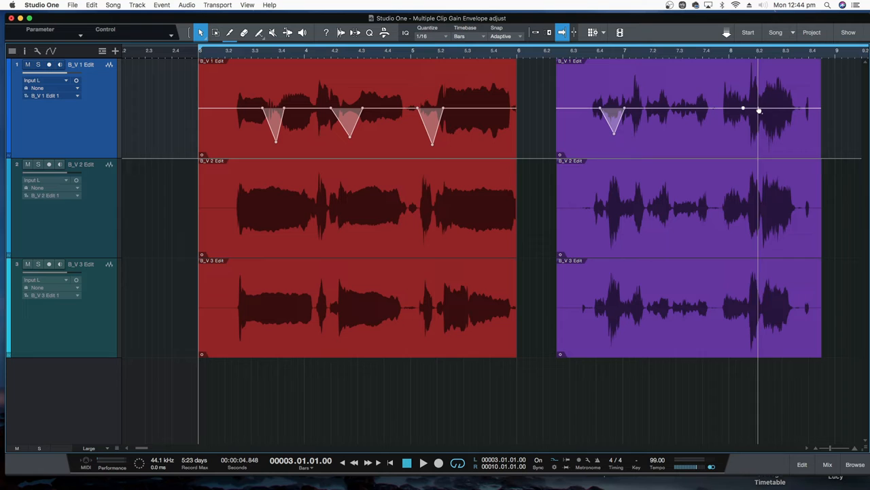
left_click_drag(743, 109, 759, 136)
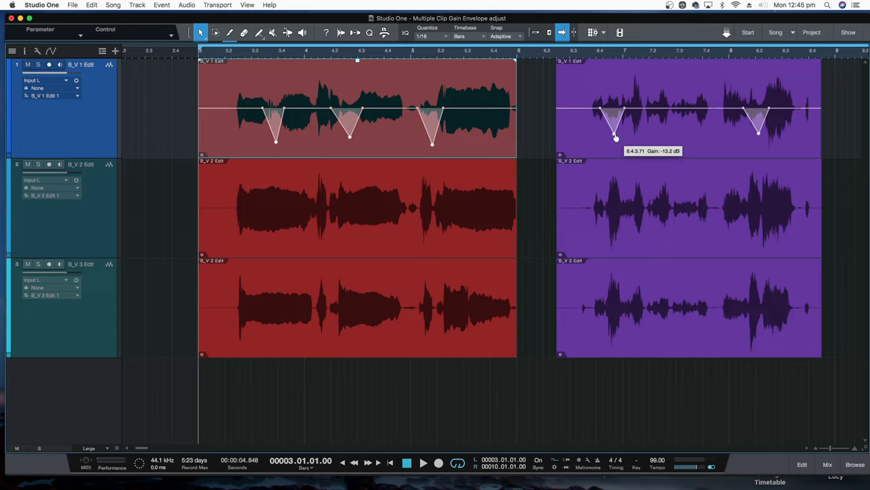
left_click_drag(614, 136, 615, 134)
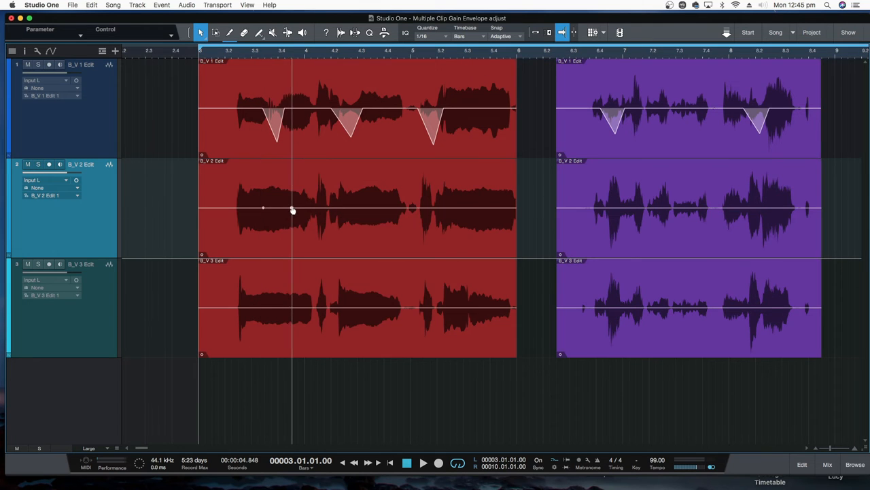
Pull gain dips into the second track's clips and two dips into the third track's red clip
left_click_drag(292, 209, 278, 242)
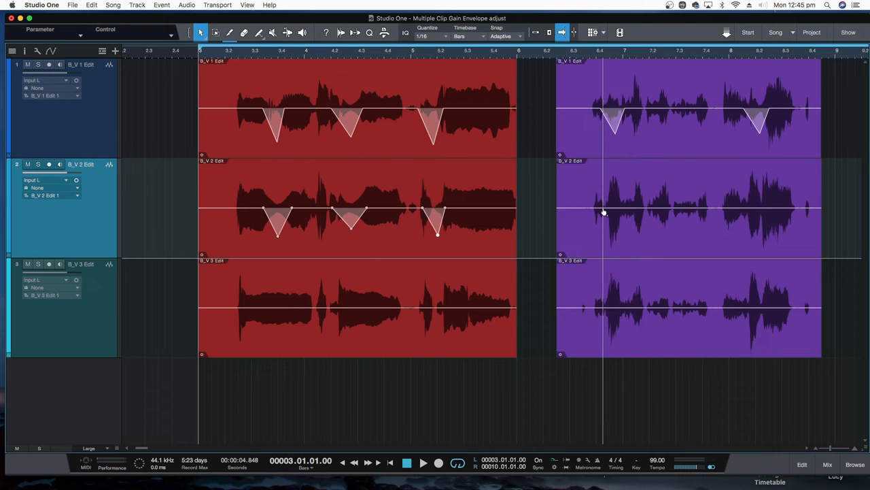
left_click(689, 211)
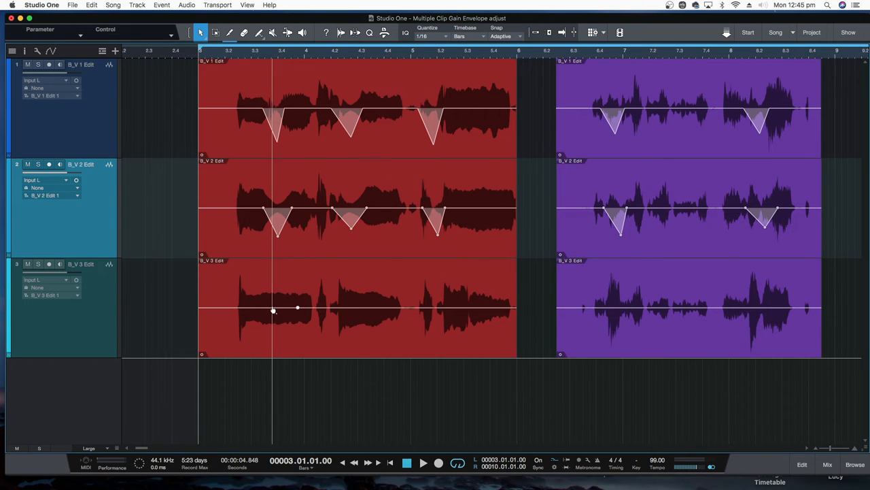
left_click(340, 306)
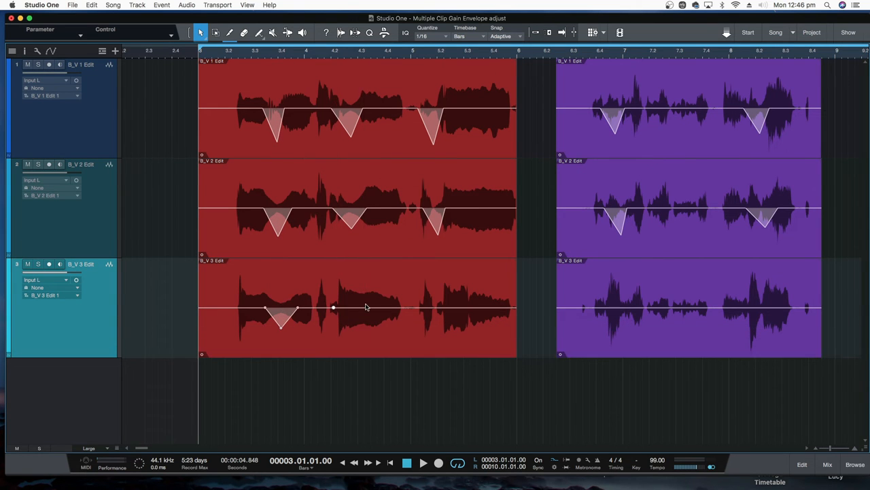
left_click_drag(333, 307, 361, 325)
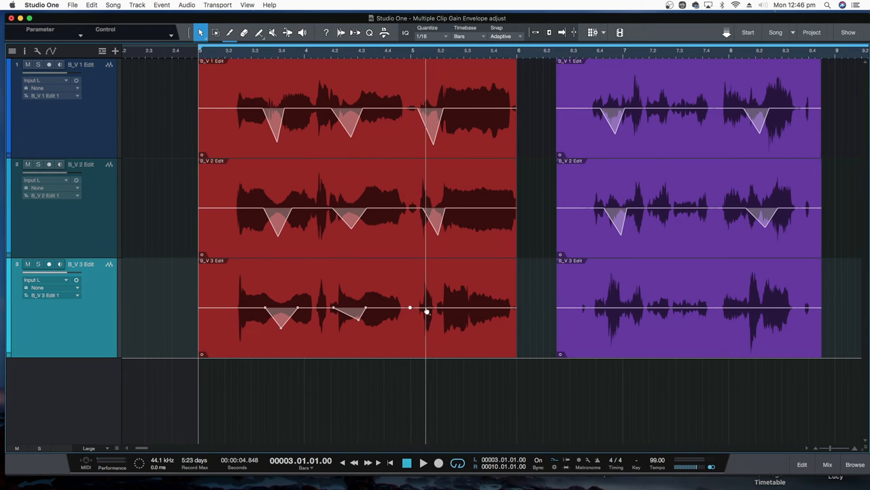
left_click_drag(411, 307, 424, 337)
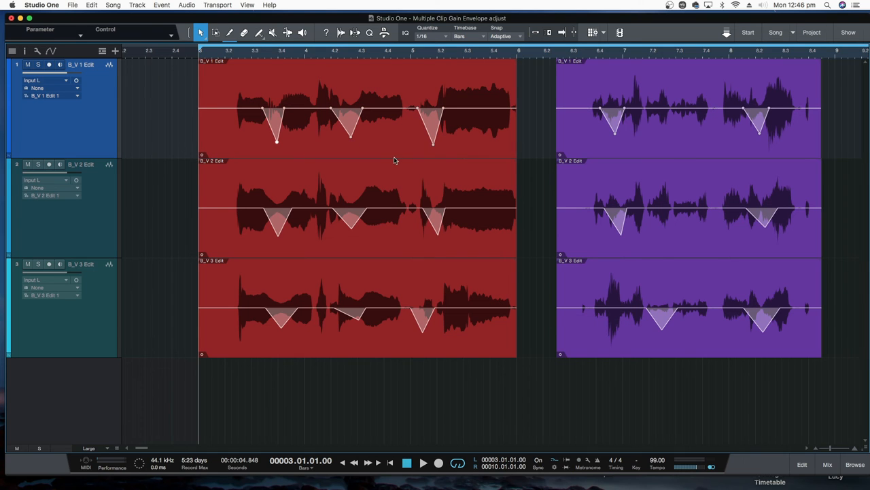
mouse_move(614, 138)
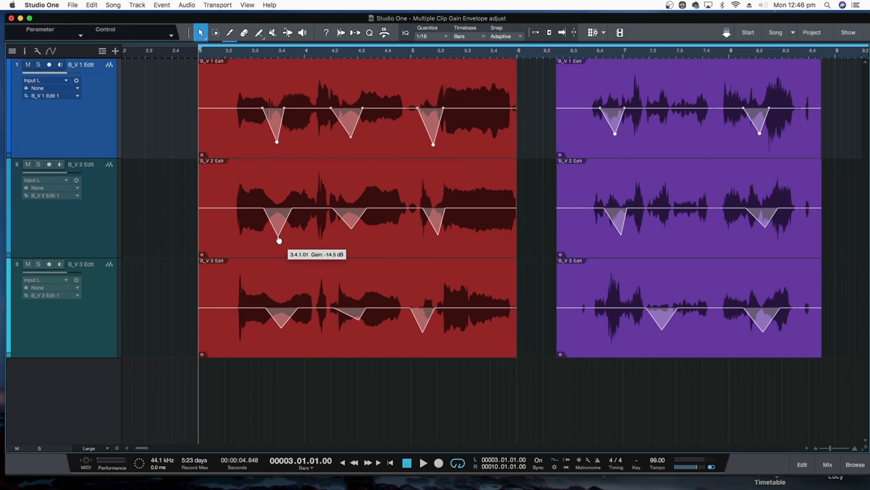
mouse_move(337, 228)
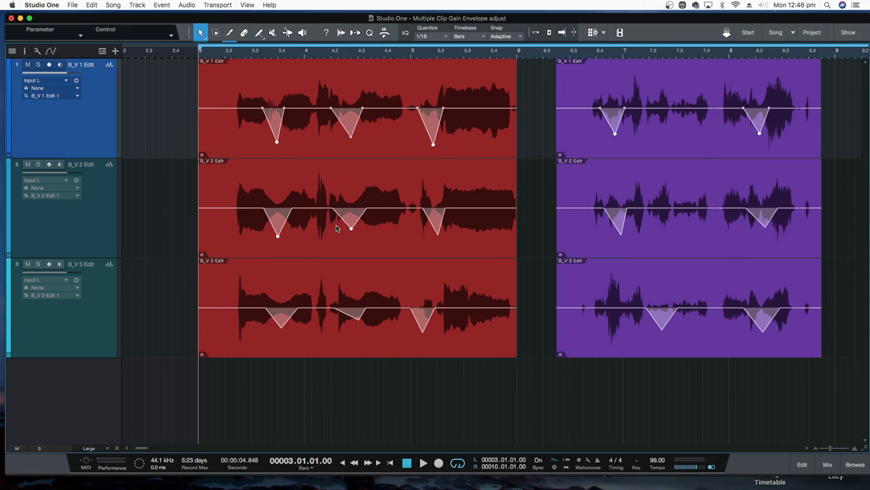
mouse_move(624, 238)
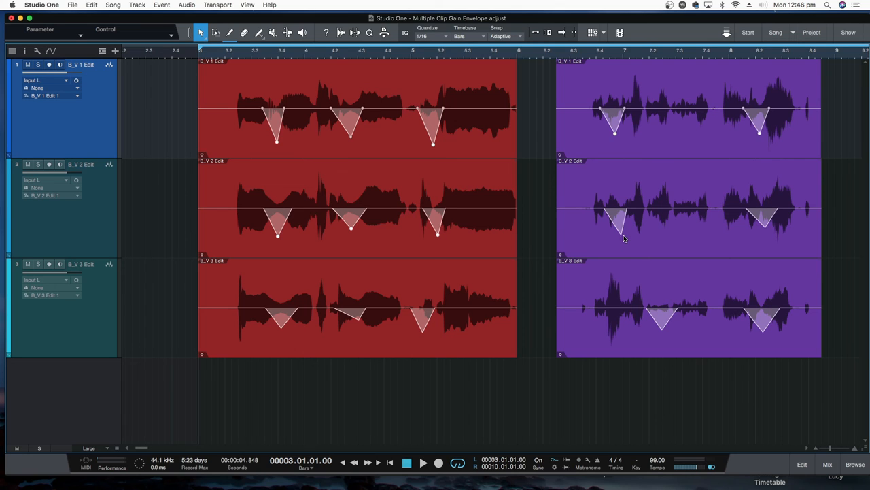
mouse_move(767, 233)
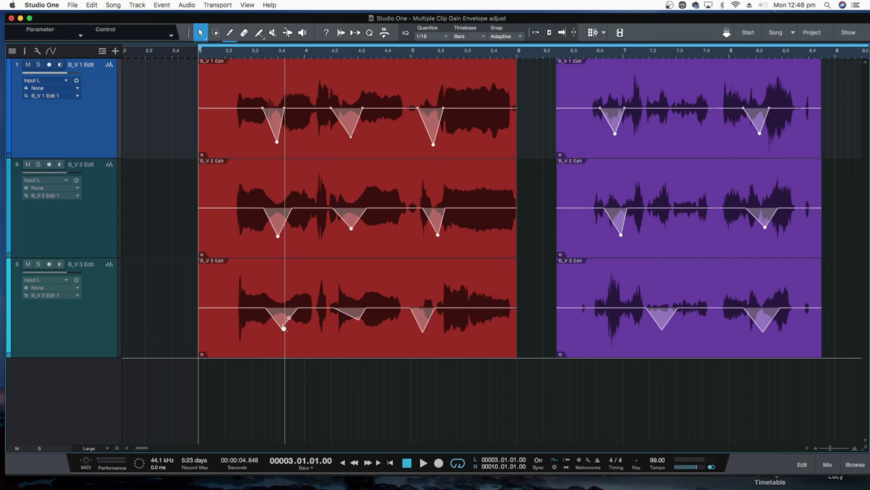
Add the third track's red-clip dip points to the multi-track node selection
left_click_drag(286, 320, 359, 321)
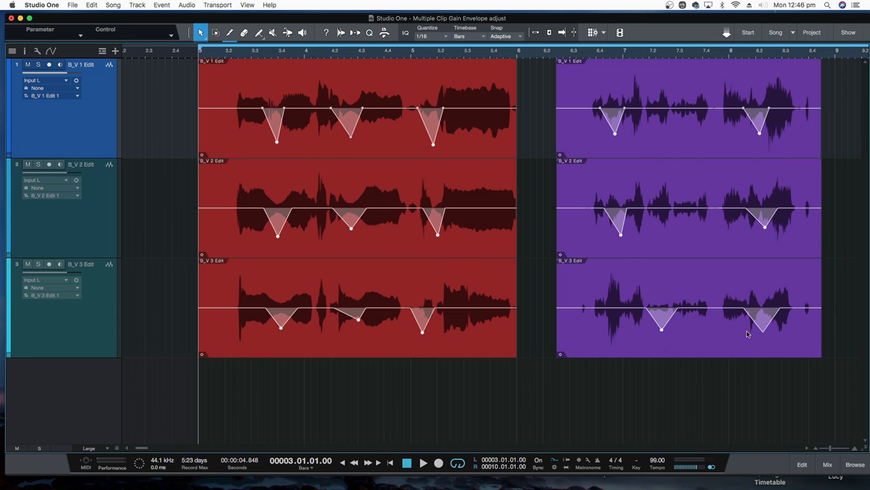
mouse_move(410, 237)
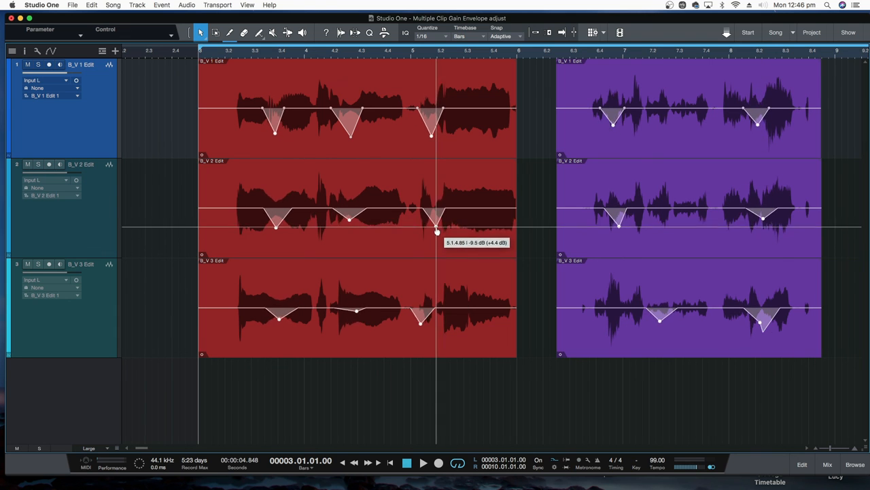
Drag one selected node down so every dip on all three tracks deepens together
left_click_drag(438, 231, 438, 261)
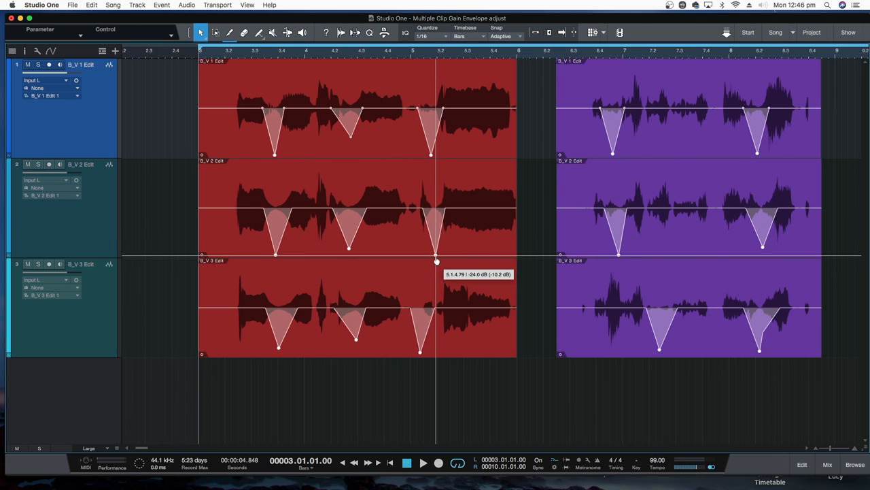
left_click_drag(435, 261, 435, 253)
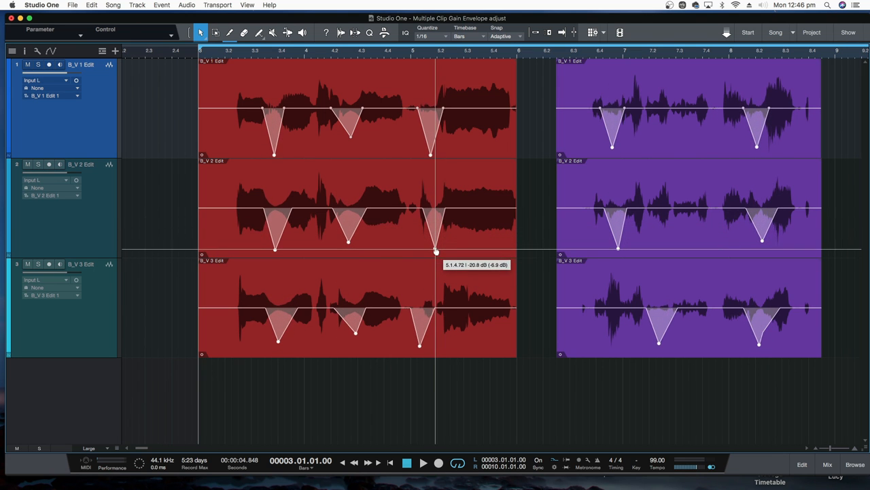